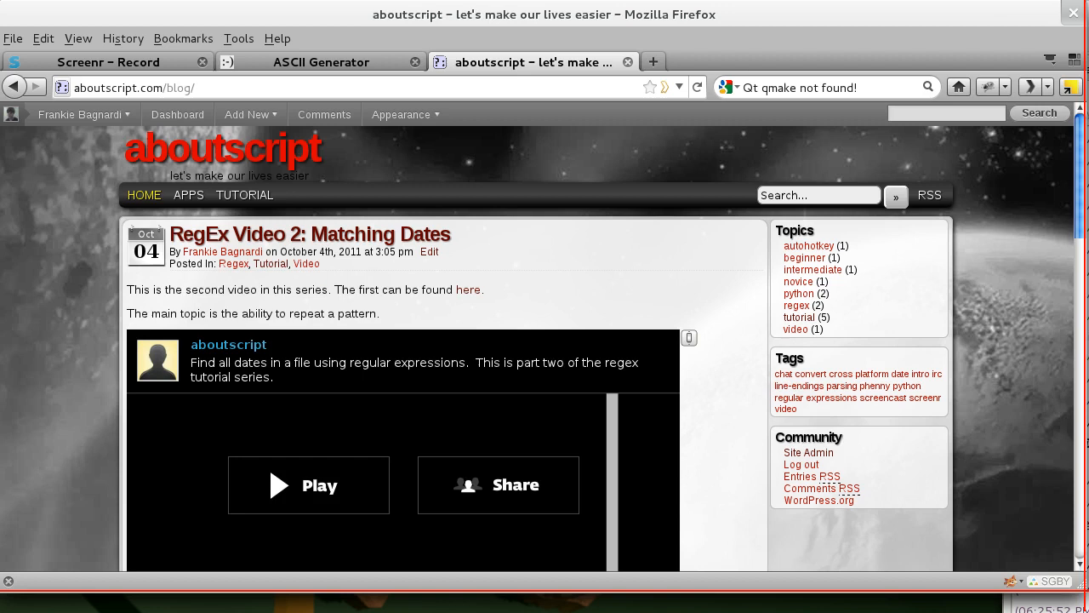
# Step: Switch to the ASCII Generator tab showing 'aboutscript' in the smkeyboard font
pyautogui.click(335, 61)
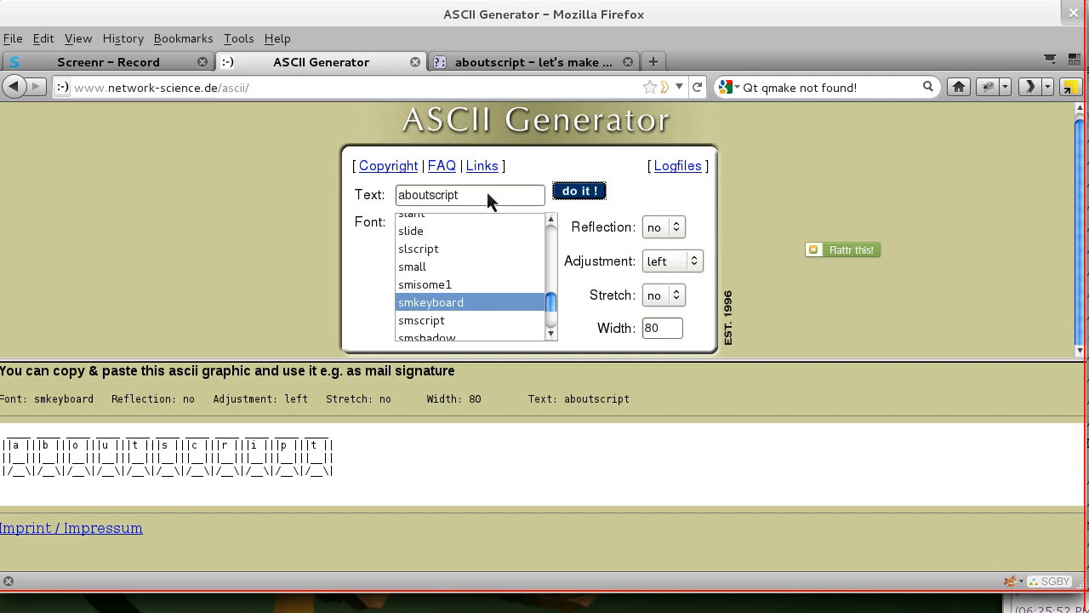
pyautogui.tripleClick(470, 195)
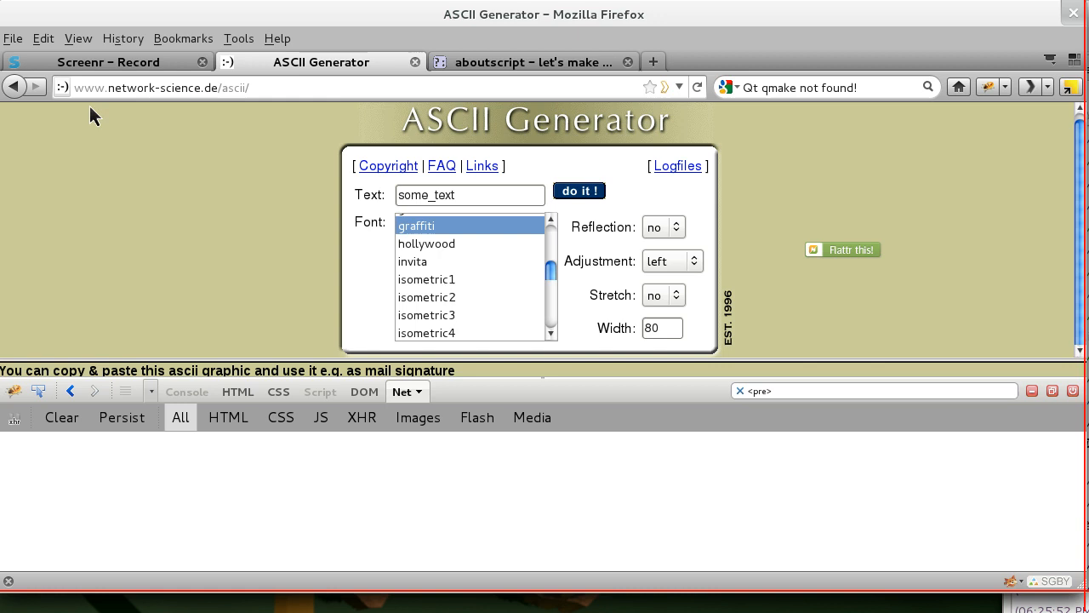
pyautogui.moveTo(189, 280)
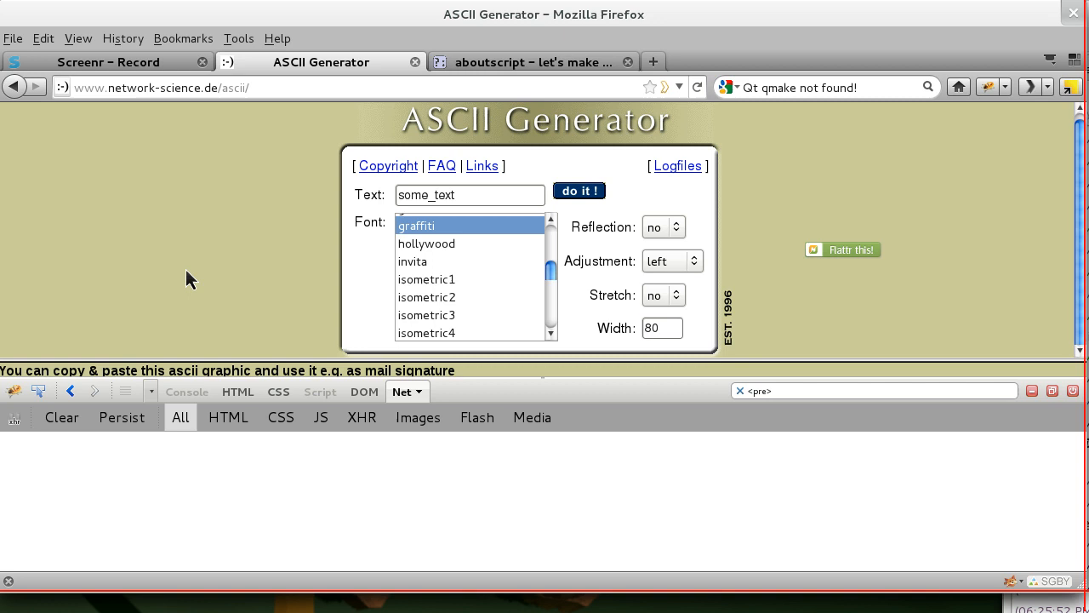
pyautogui.moveTo(514, 447)
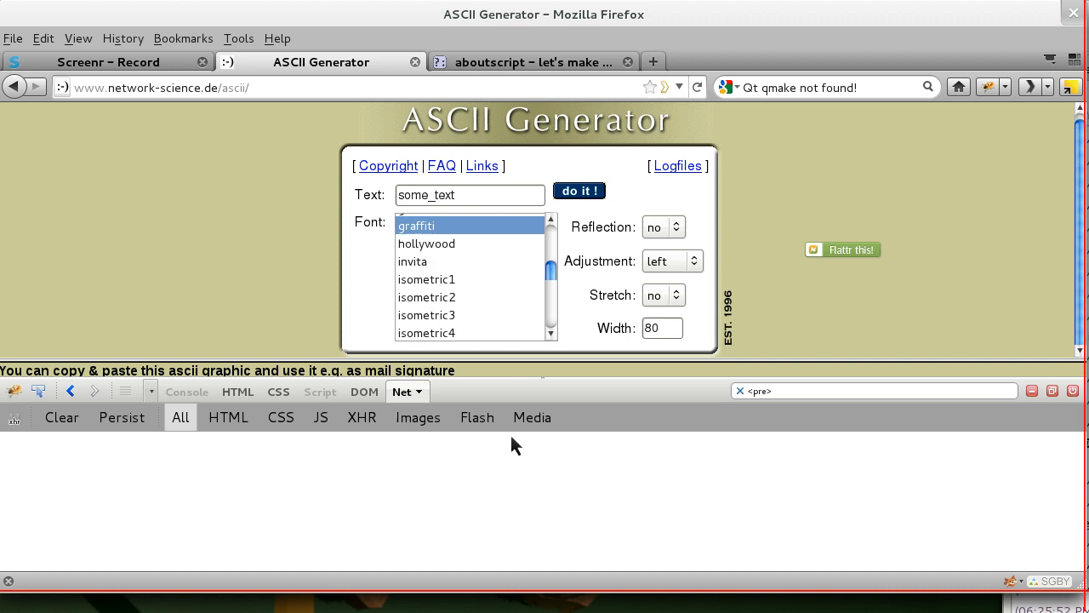
# Step: Expand the ascii.php request (TEXT=some_text, FONT=graffiti) in Firebug's Net panel to show headers
pyautogui.click(579, 190)
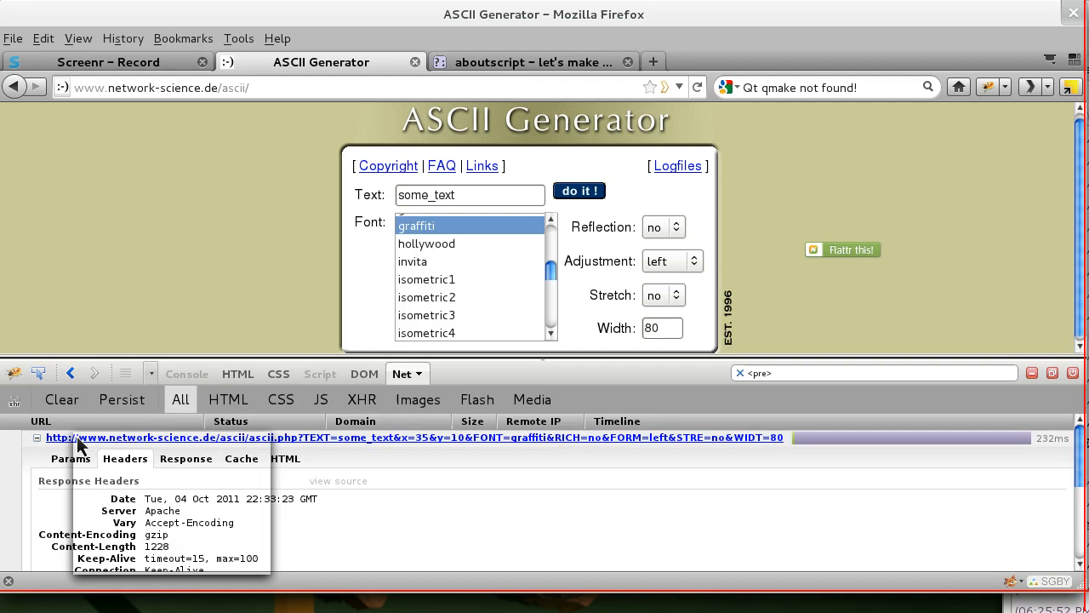
# Step: Load the copied ascii.php request URL in a new tab and switch to it
pyautogui.click(746, 61)
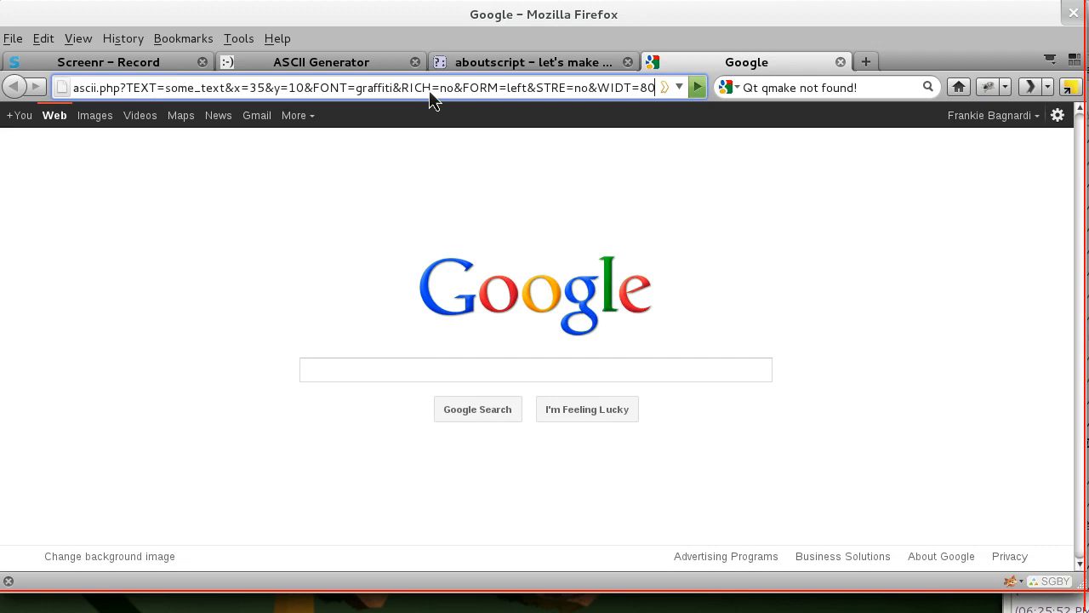
pyautogui.click(321, 61)
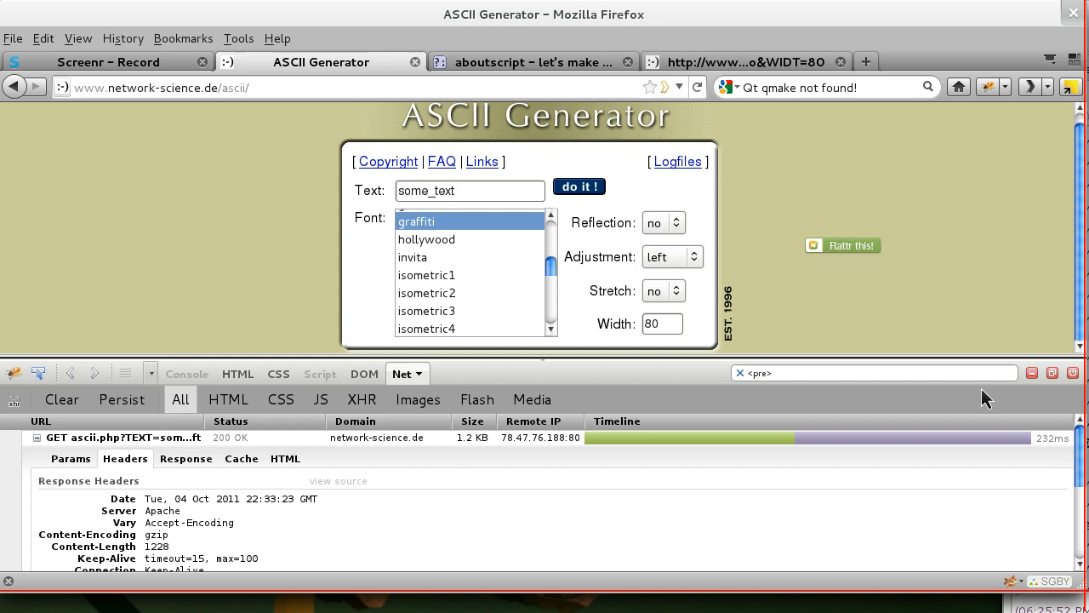
pyautogui.click(746, 58)
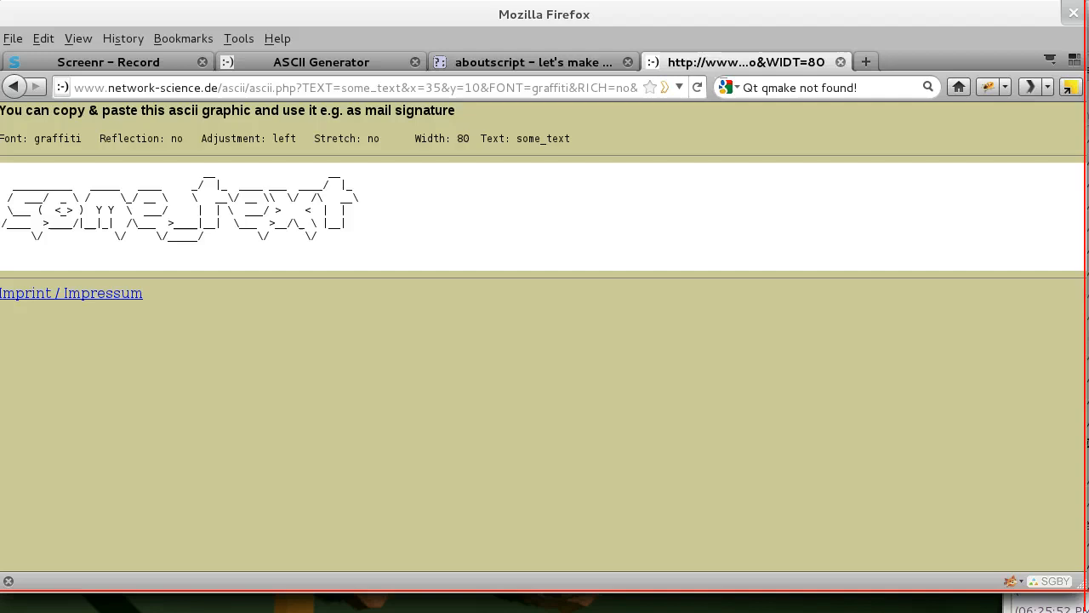
# Step: Check the ascii.php result page's address, then view its page source
pyautogui.doubleClick(548, 88)
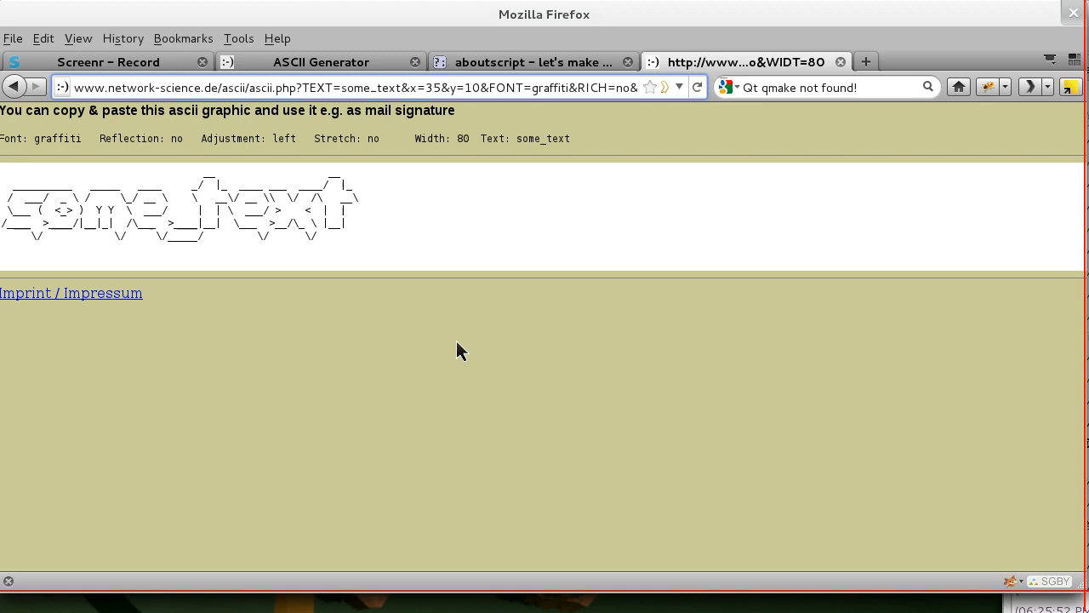
pyautogui.rightClick(460, 351)
pyautogui.write('pre')
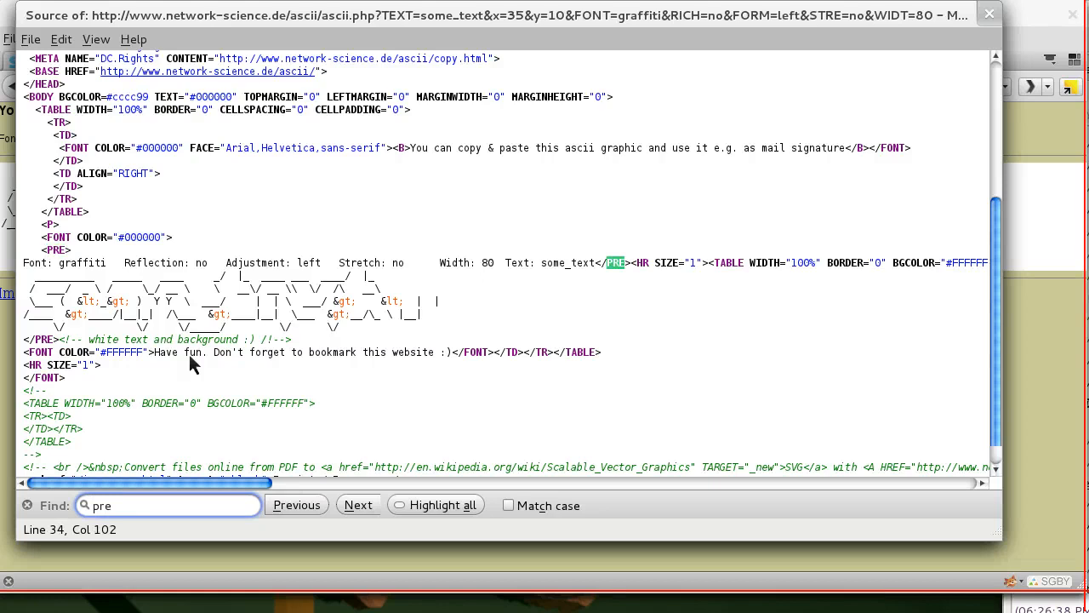
# Step: Find the next 'pre' match, then scroll through the source down to </HTML>
pyautogui.click(358, 505)
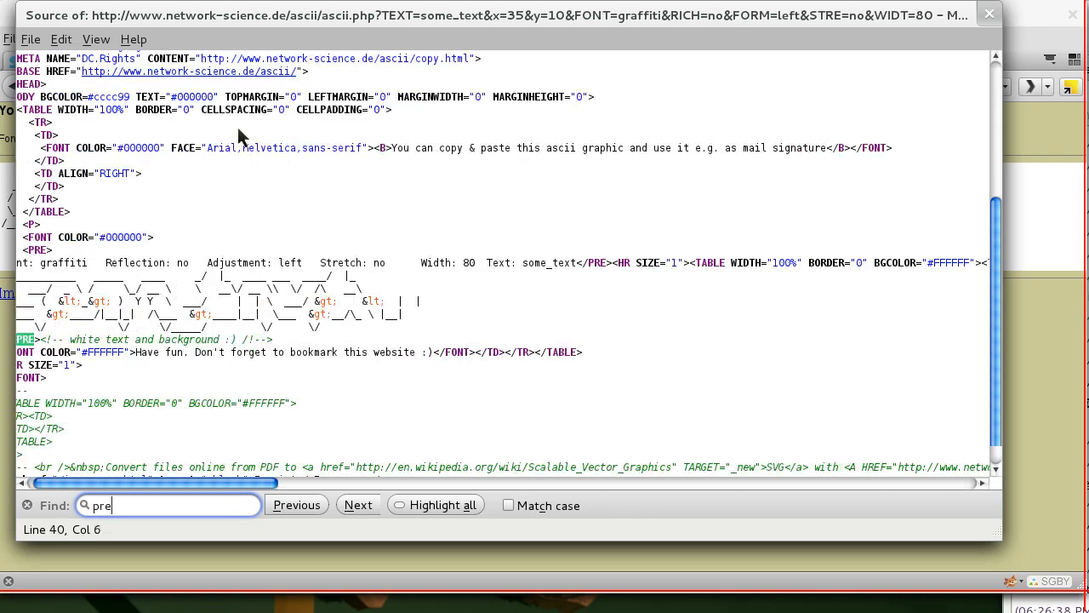
pyautogui.click(357, 504)
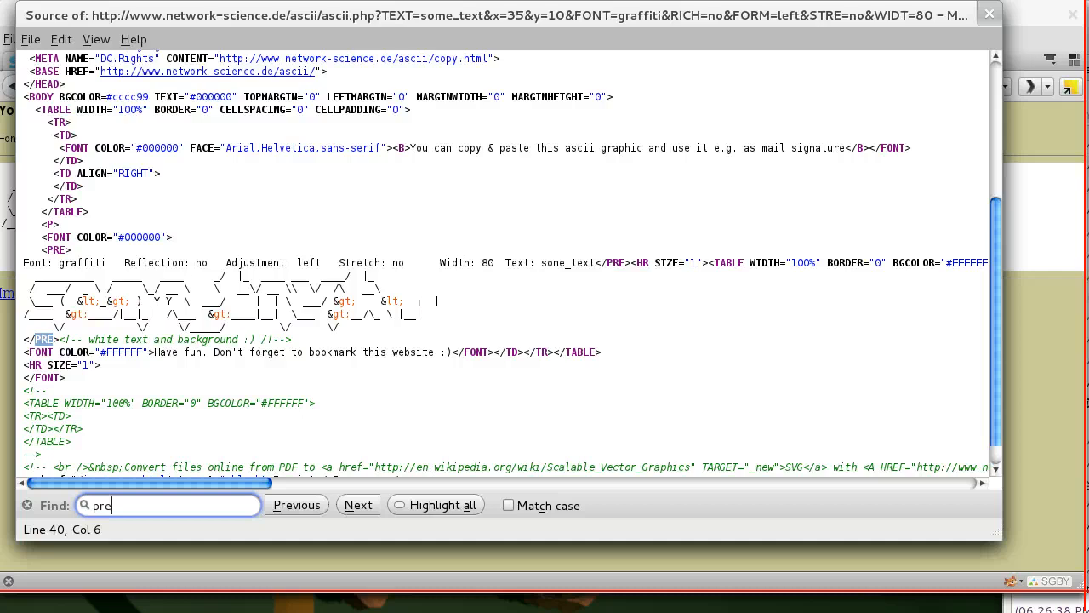
pyautogui.hscroll(3)
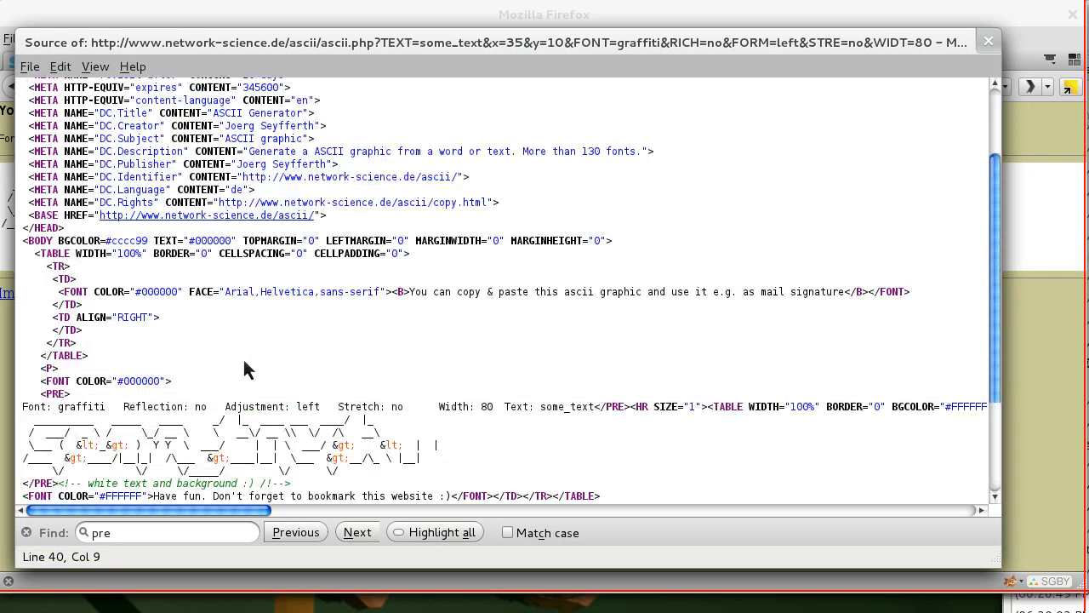
pyautogui.scroll(-3)
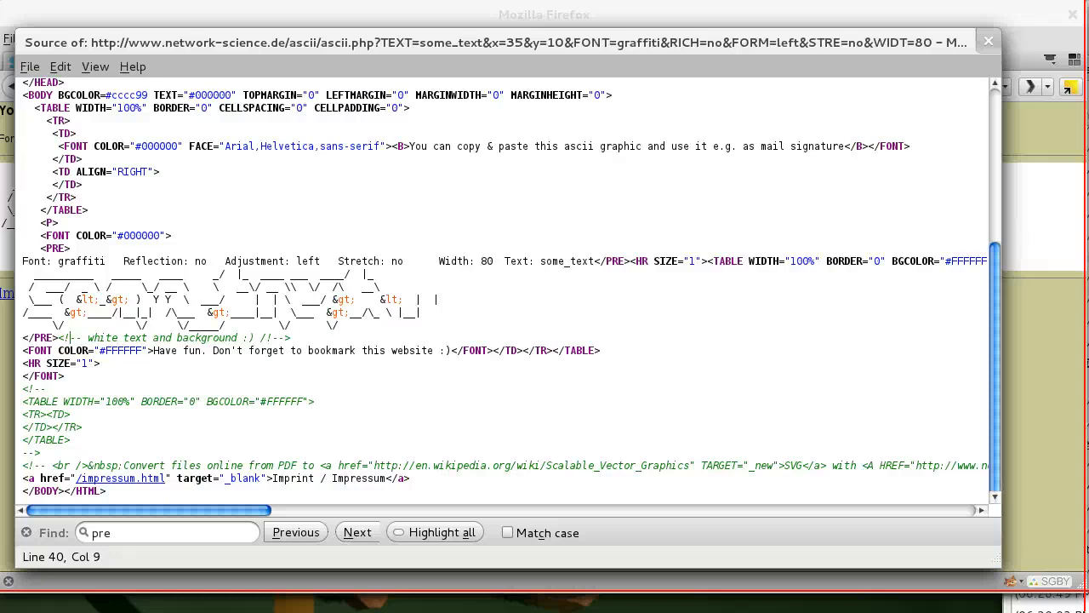